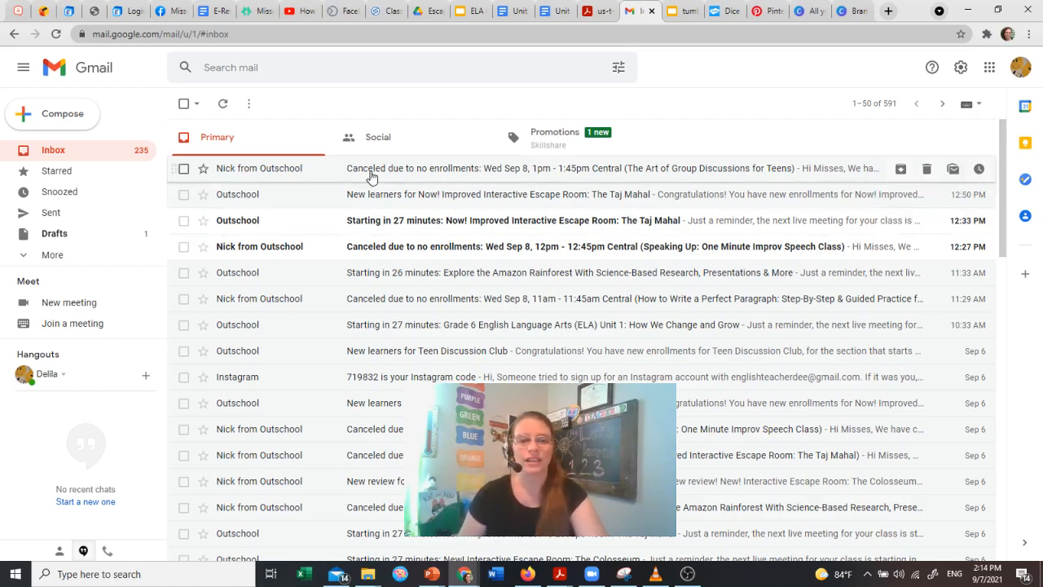
pyautogui.moveTo(588, 176)
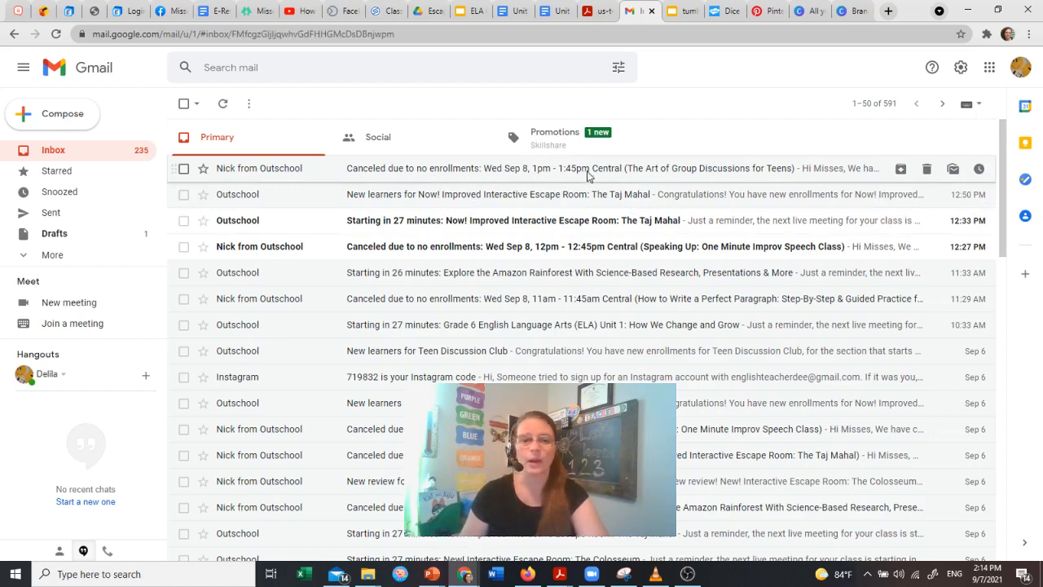
# Step: Open Nick from Outschool's 'Canceled due to no enrollments' email for the Sep 8 teens class
pyautogui.click(586, 168)
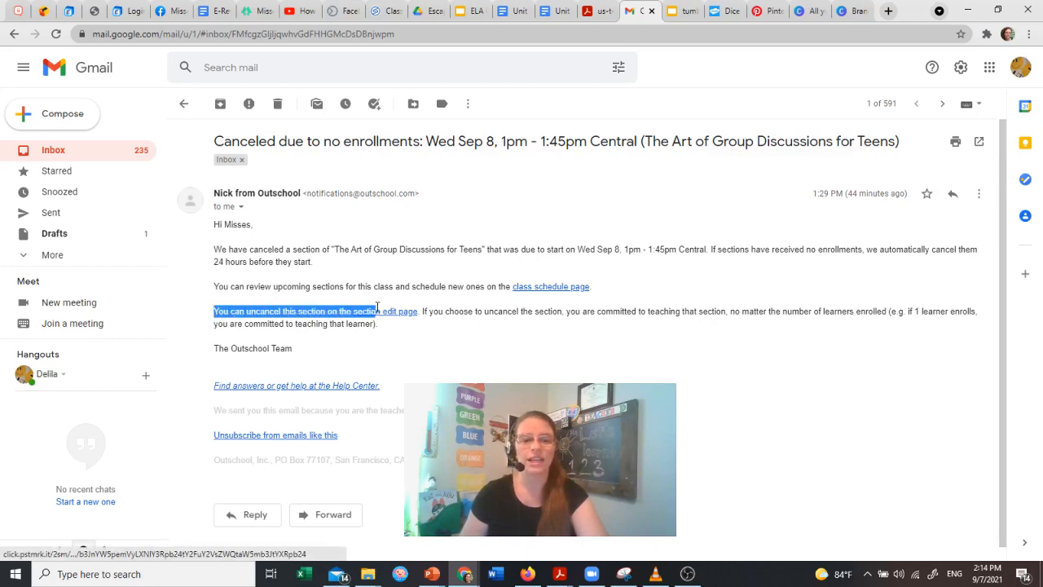
# Step: Highlight the sentence 'You can uncancel this section on the section edit page'
pyautogui.moveTo(378, 311); pyautogui.dragTo(477, 311)
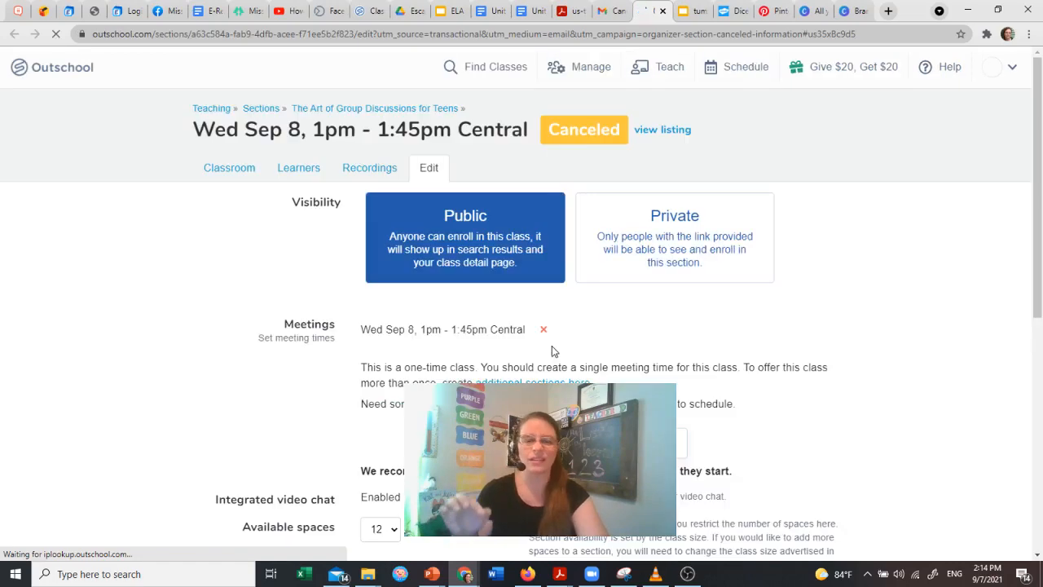
# Step: Scroll the section edit page down to the Cancel row with Uncancel This Section
pyautogui.scroll(-3)
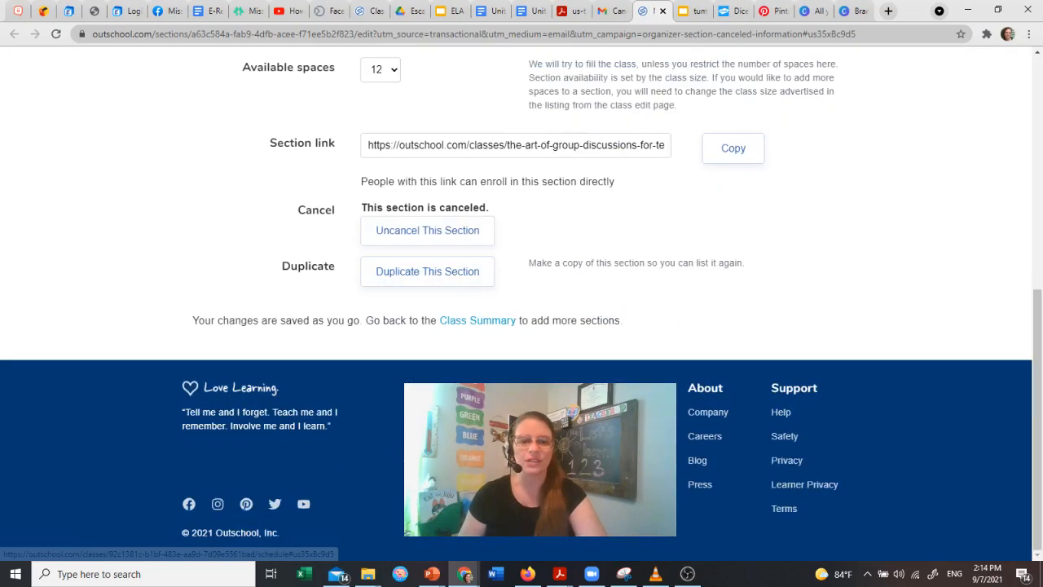